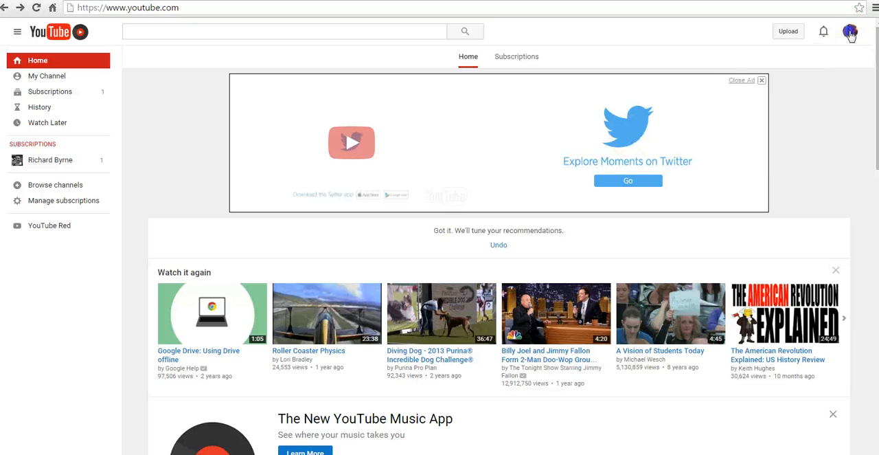
Check the signed-in account menu on the YouTube home page and dismiss it.
{"action": "left_click", "coordinate": [850, 32]}
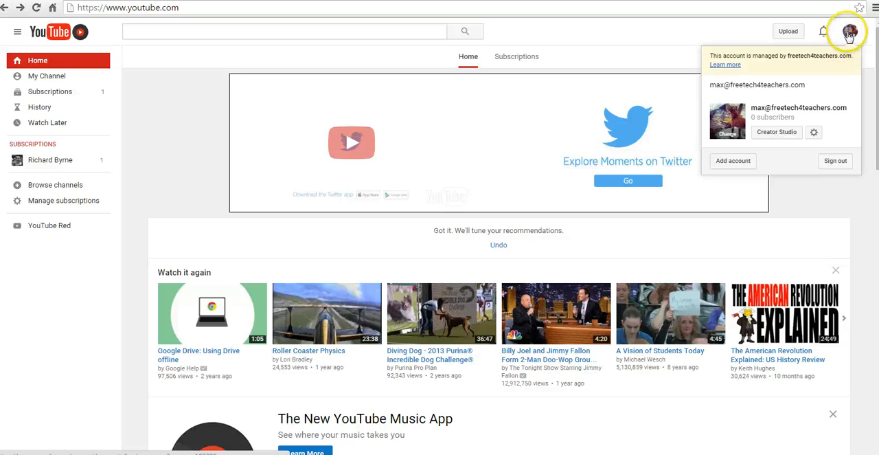
{"action": "left_click", "coordinate": [849, 146]}
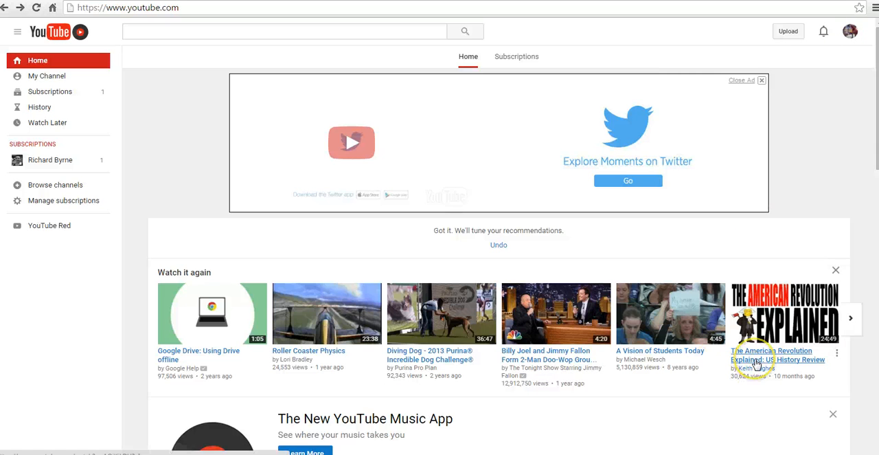
{"action": "mouse_move", "coordinate": [756, 337]}
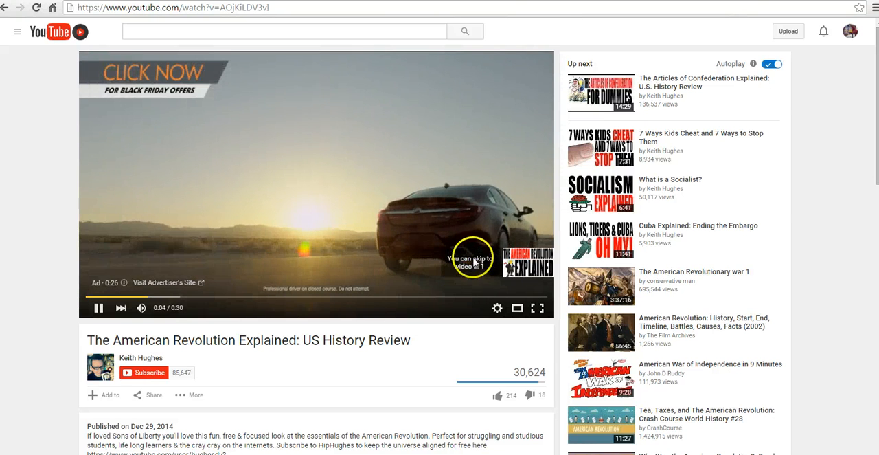
Start saving the American Revolution video and accept creating a channel with the Google profile name.
{"action": "scroll", "scroll_direction": "down", "scroll_amount": 3}
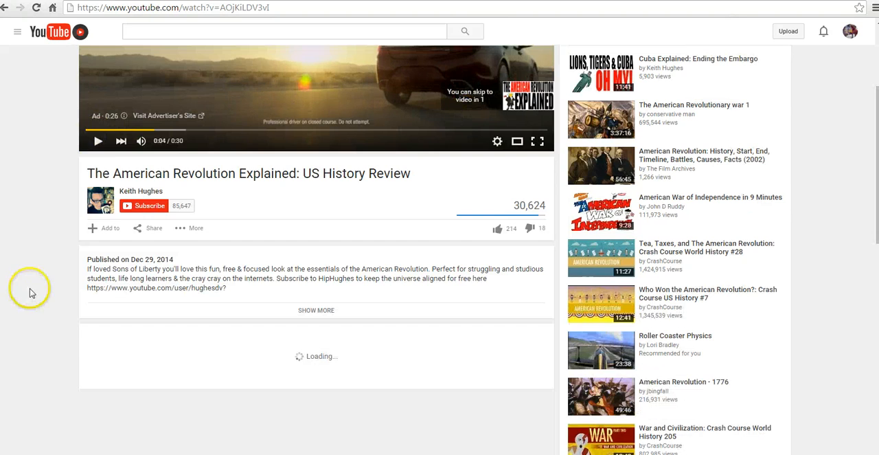
{"action": "left_click", "coordinate": [108, 228]}
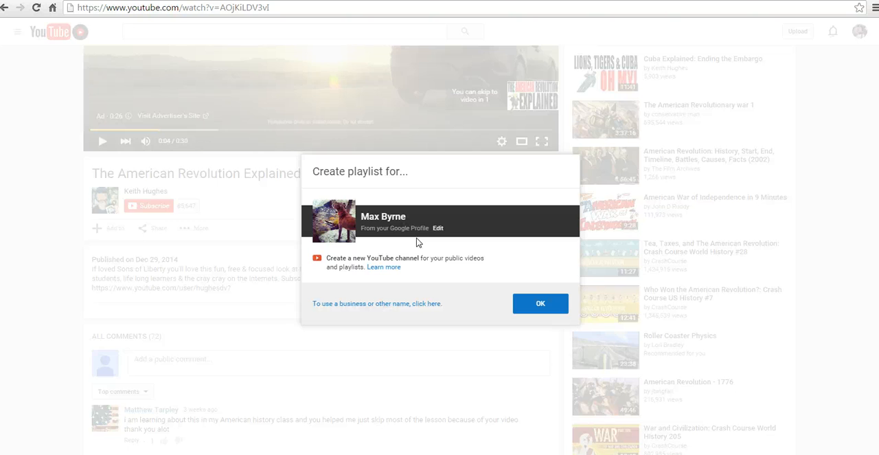
{"action": "mouse_move", "coordinate": [385, 195]}
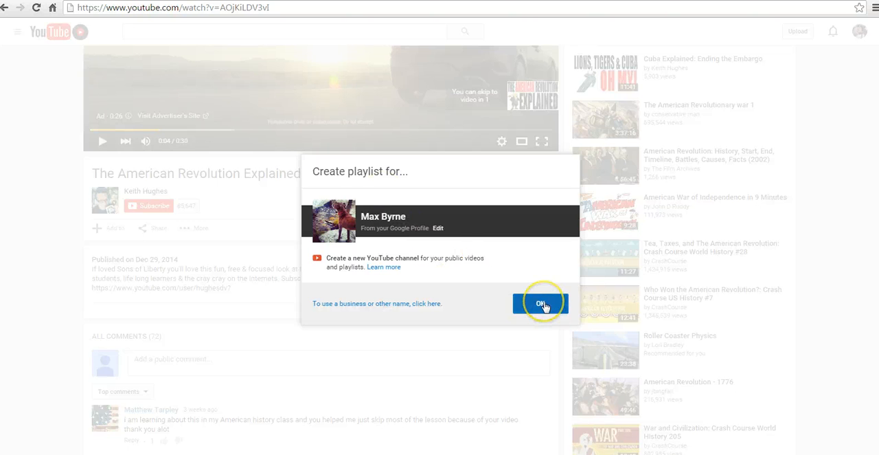
{"action": "left_click", "coordinate": [542, 303]}
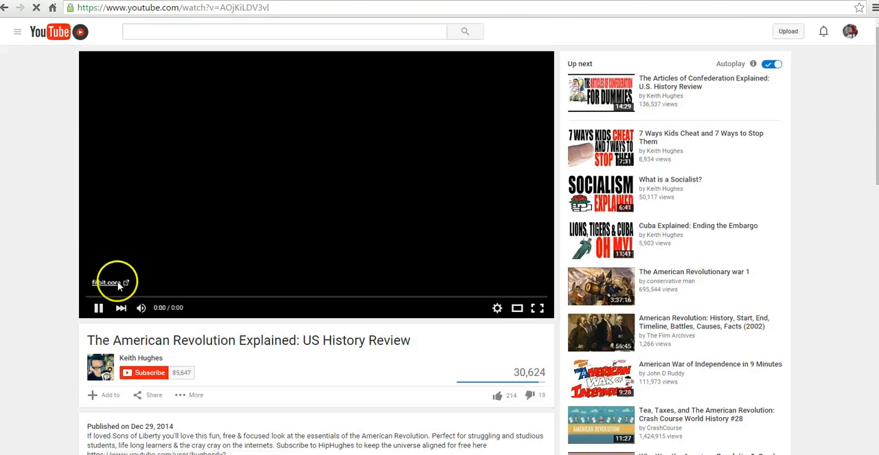
{"action": "left_click", "coordinate": [99, 308]}
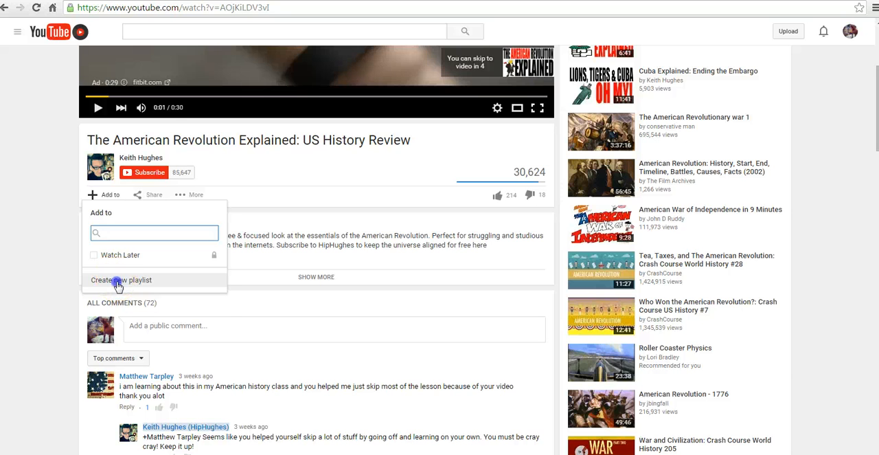
Create a new public playlist named 'US History Lessons' containing the video.
{"action": "left_click", "coordinate": [121, 280]}
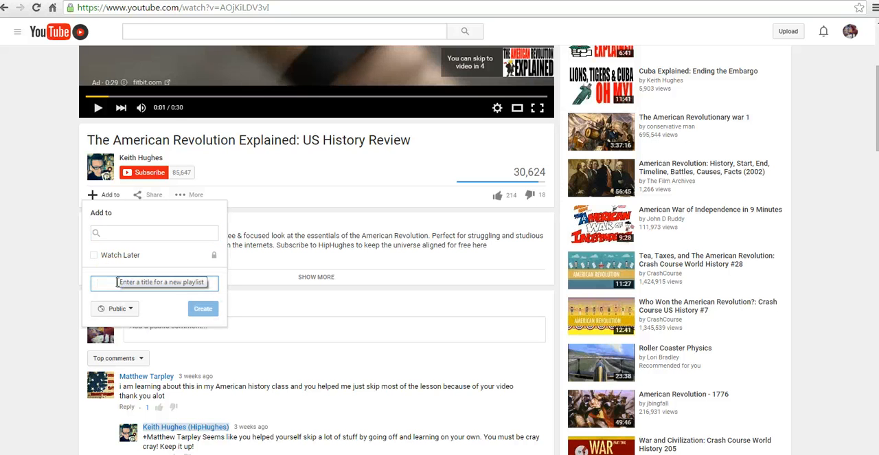
{"action": "type", "text": "US History Lessons"}
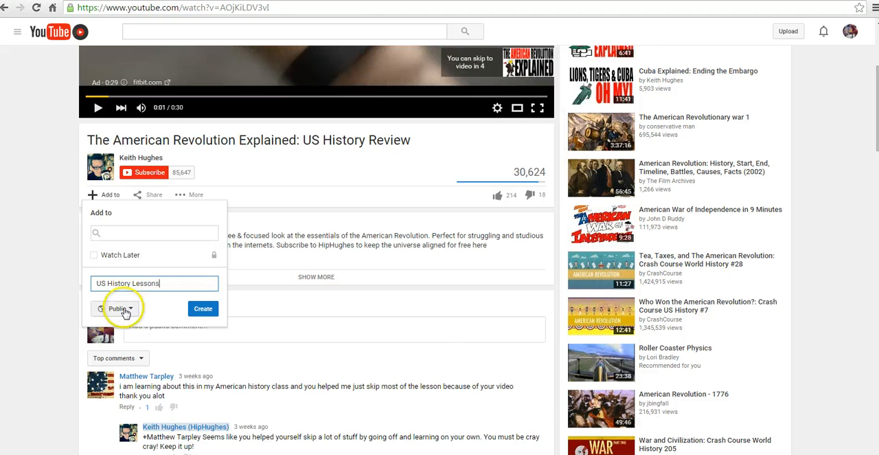
{"action": "left_click", "coordinate": [121, 308]}
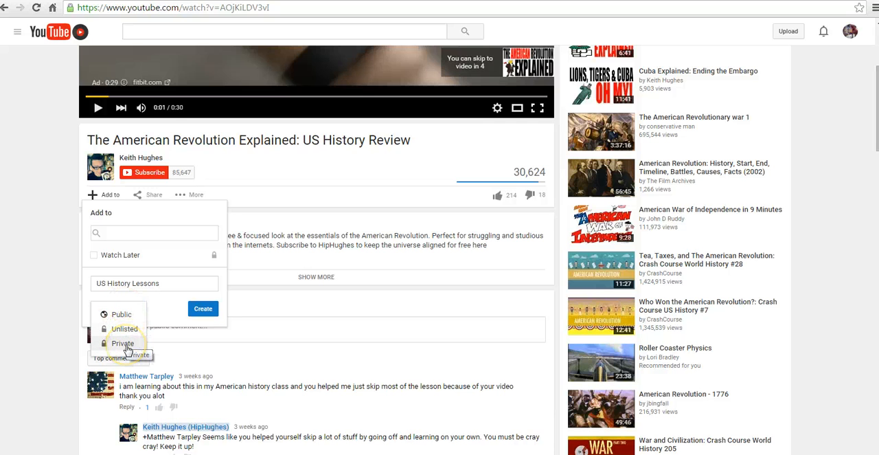
{"action": "mouse_move", "coordinate": [121, 315]}
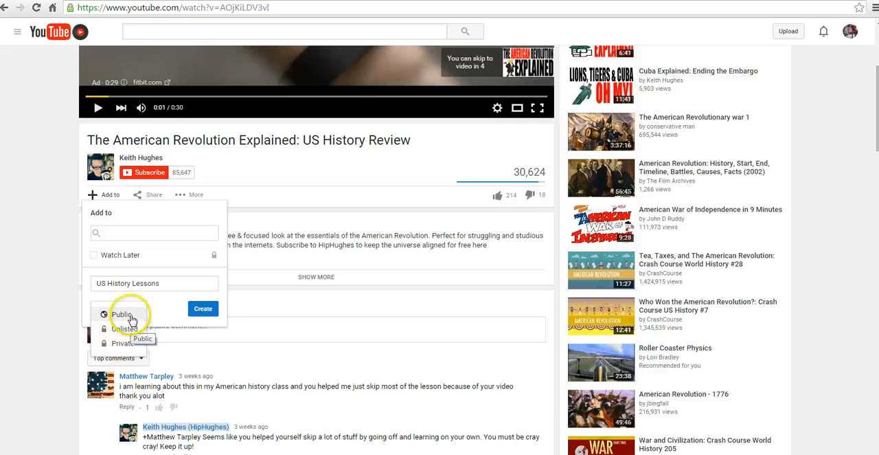
{"action": "left_click", "coordinate": [121, 313]}
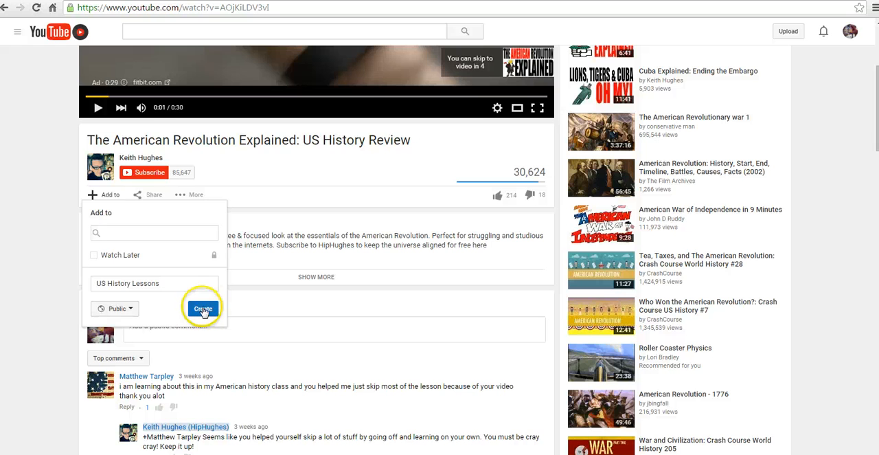
{"action": "left_click", "coordinate": [204, 308]}
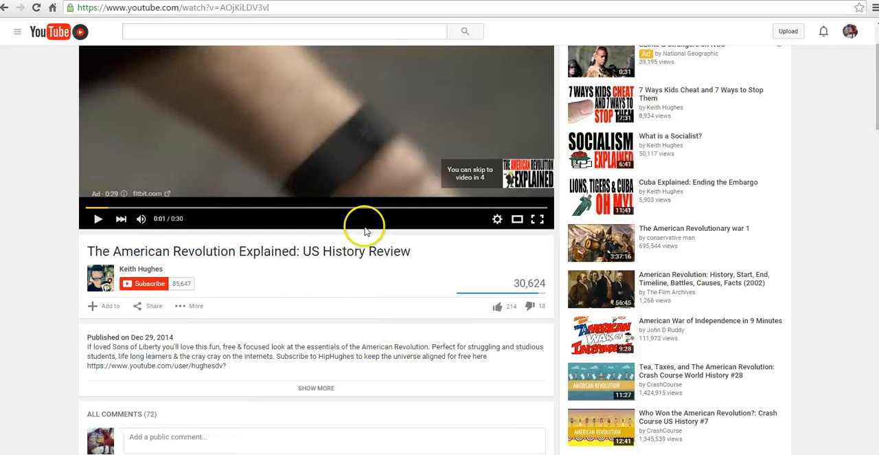
Go to the account's channel page and open the US History Lessons playlist from its Playlists list.
{"action": "left_click", "coordinate": [16, 30]}
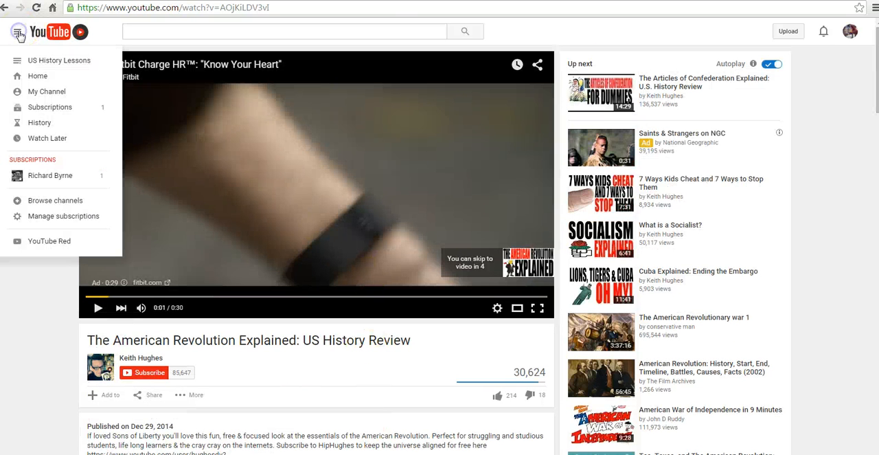
{"action": "mouse_move", "coordinate": [46, 90]}
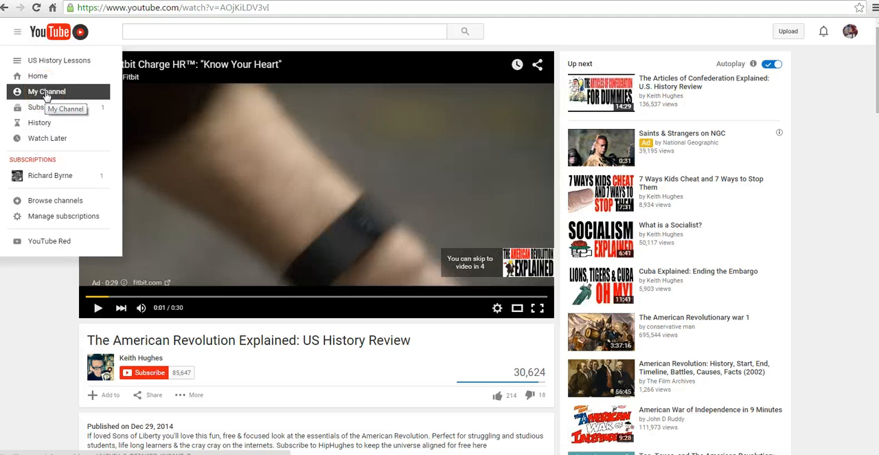
{"action": "left_click", "coordinate": [46, 91]}
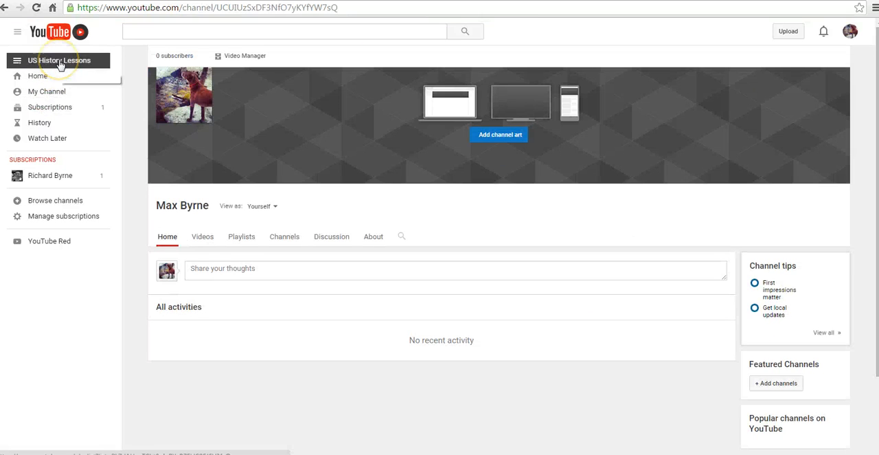
{"action": "mouse_move", "coordinate": [58, 59]}
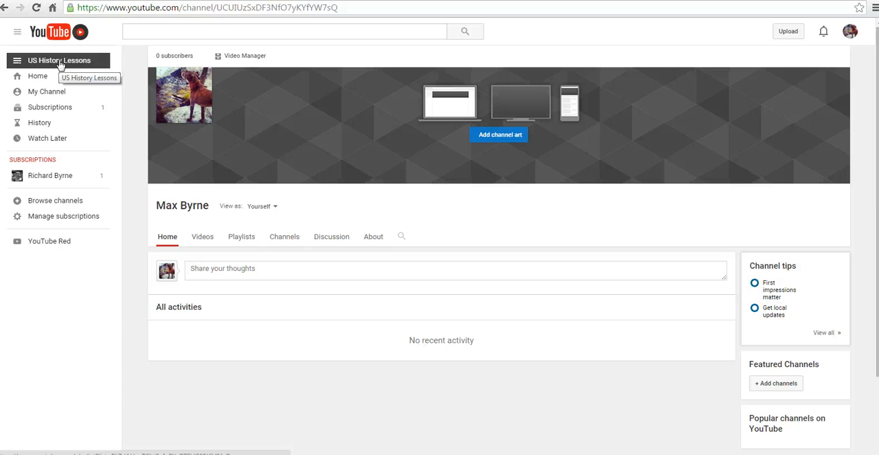
{"action": "left_click", "coordinate": [242, 237]}
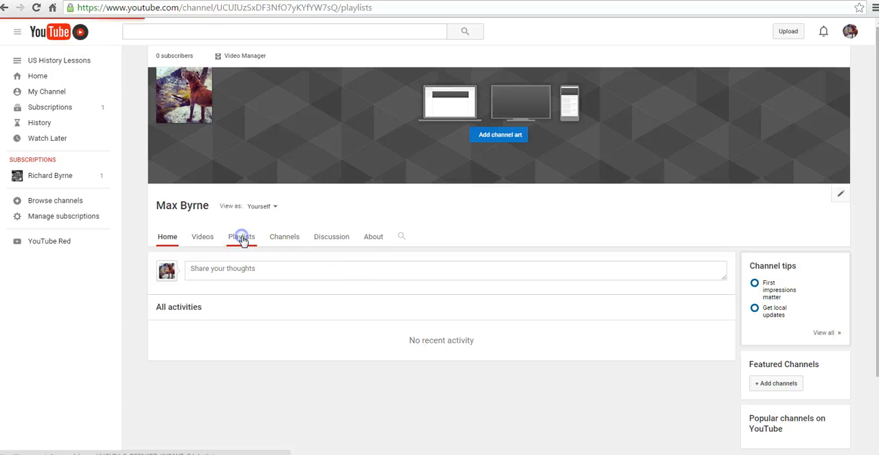
{"action": "left_click", "coordinate": [242, 236]}
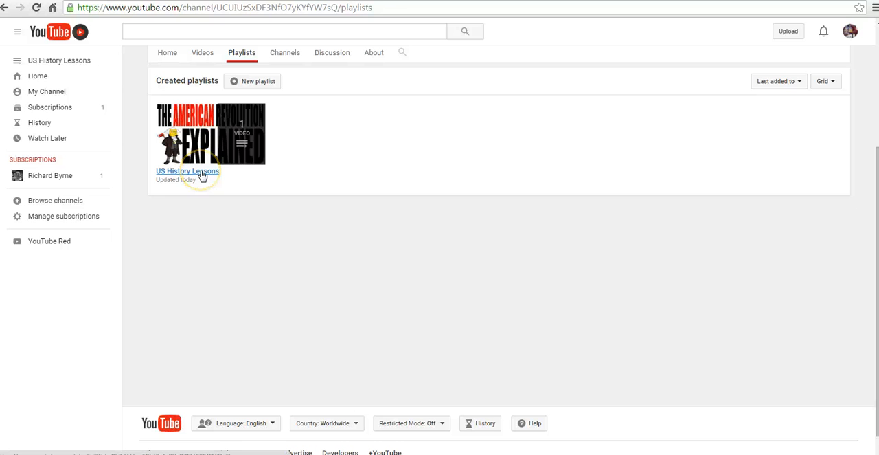
{"action": "left_click", "coordinate": [187, 171]}
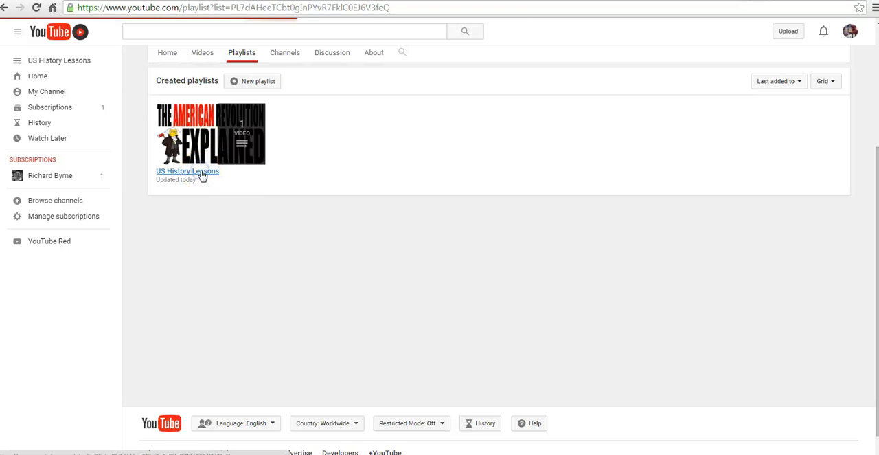
{"action": "left_click", "coordinate": [187, 171]}
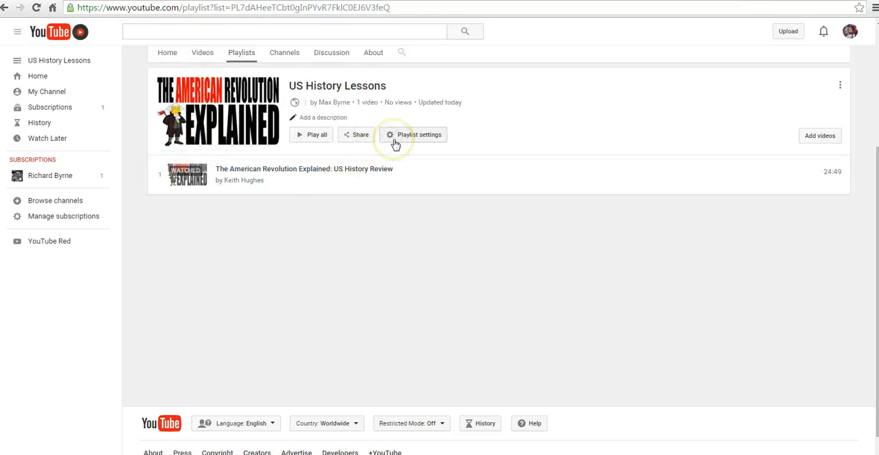
{"action": "mouse_move", "coordinate": [396, 145]}
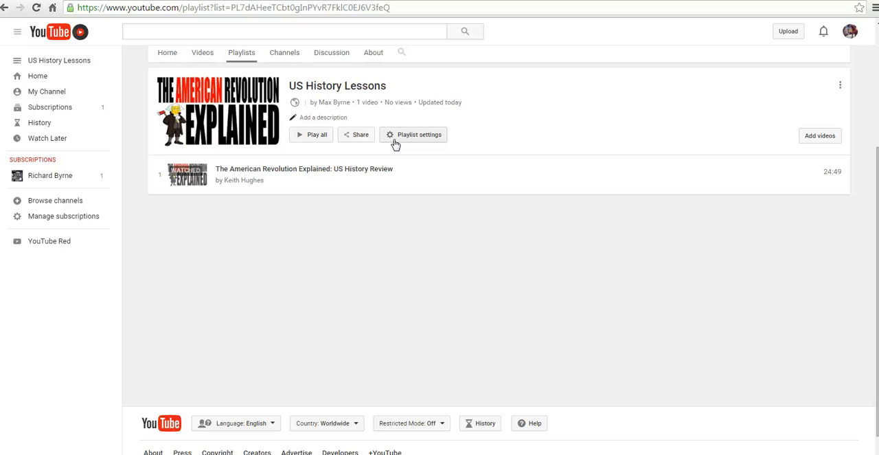
Review the playlist settings' Public privacy and ordering choices, then move to Collaborate.
{"action": "left_click", "coordinate": [412, 135]}
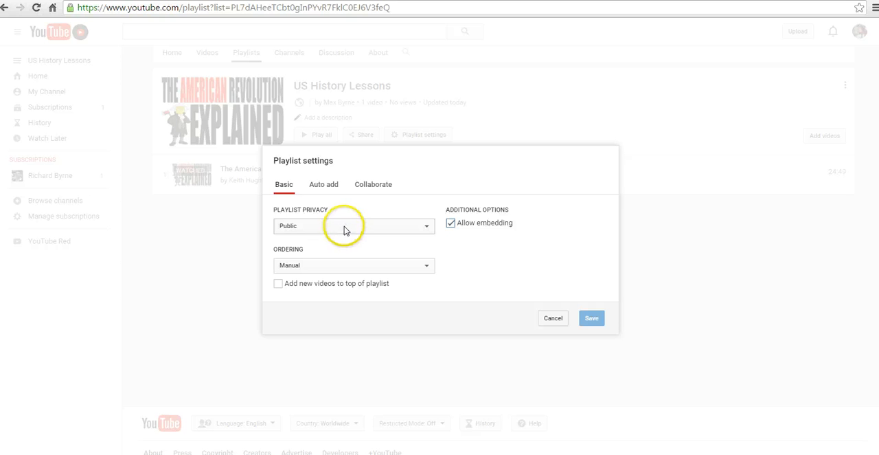
{"action": "mouse_move", "coordinate": [349, 266]}
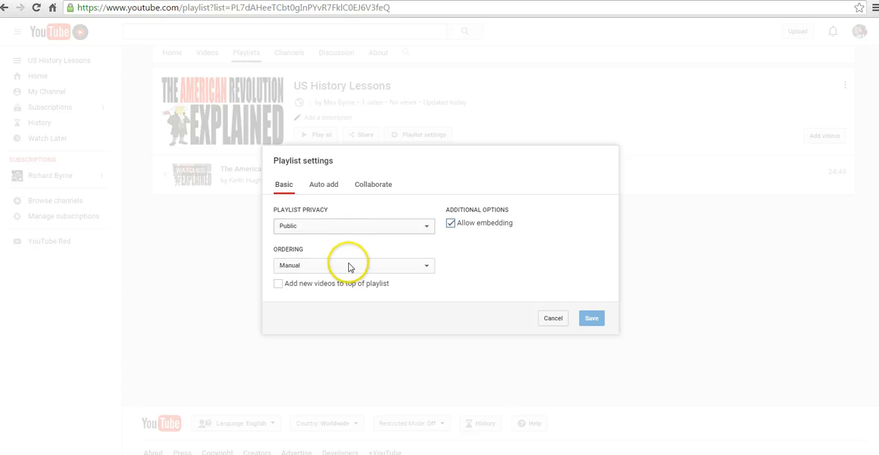
{"action": "left_click", "coordinate": [353, 265]}
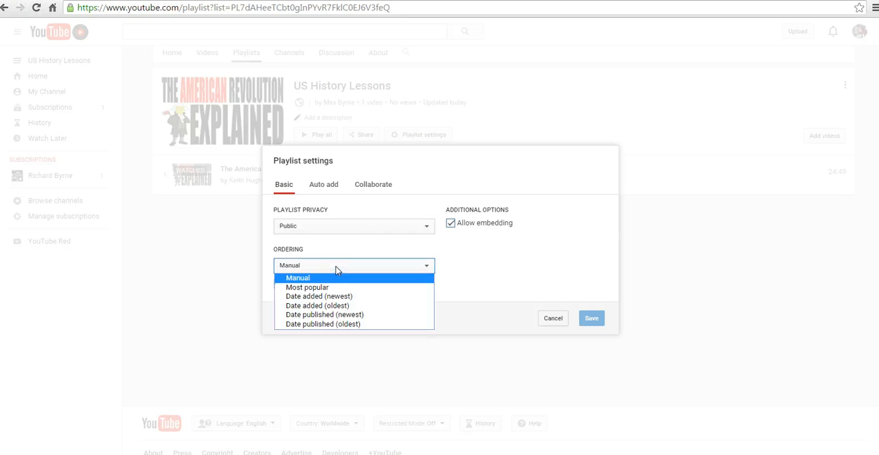
{"action": "mouse_move", "coordinate": [335, 305]}
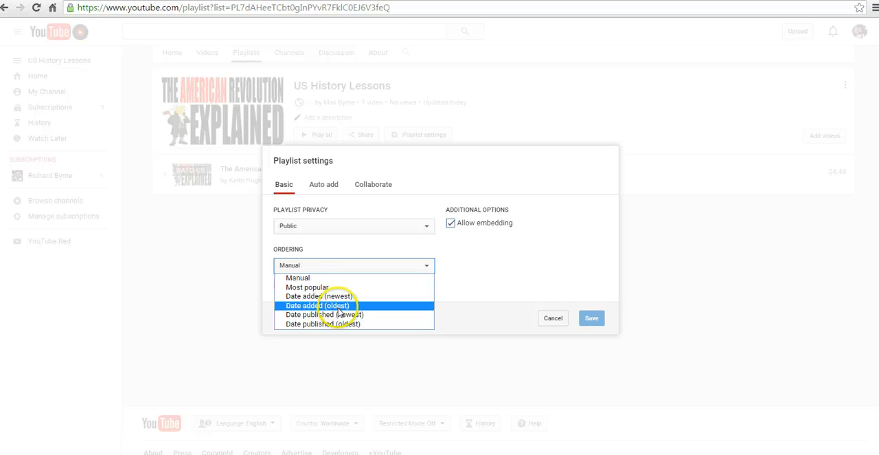
{"action": "mouse_move", "coordinate": [318, 296]}
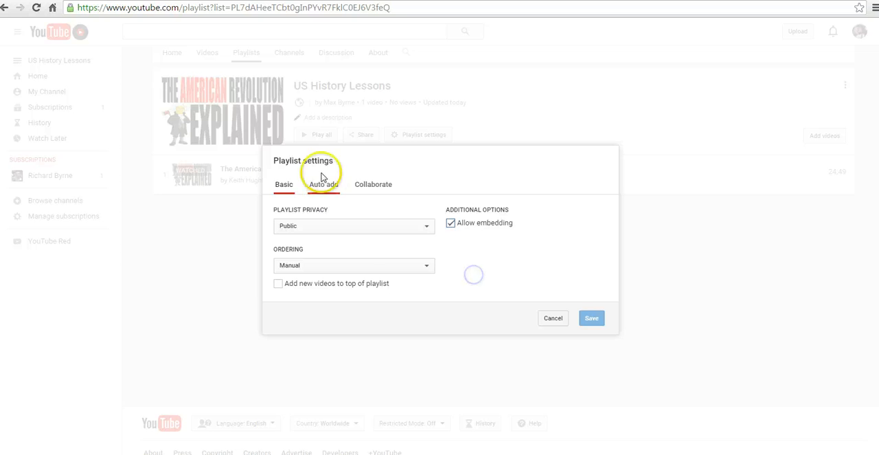
{"action": "left_click", "coordinate": [374, 184]}
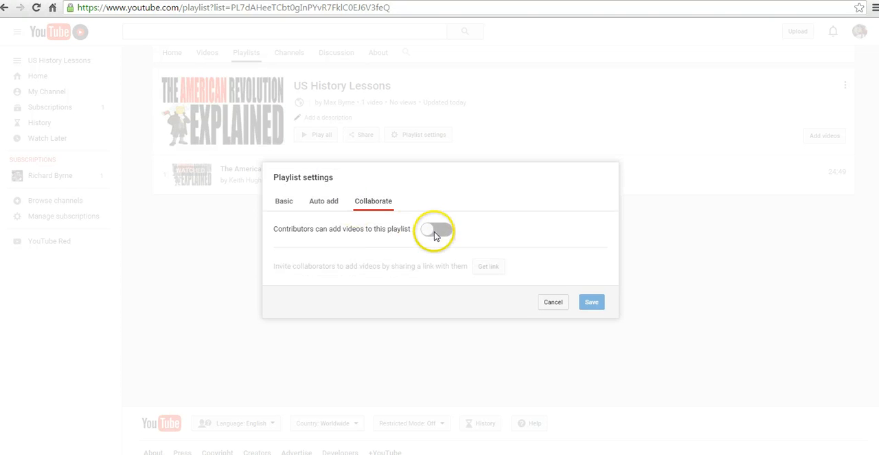
Allow contributors to add videos to the playlist and generate a collaborator invite link.
{"action": "left_click", "coordinate": [435, 226]}
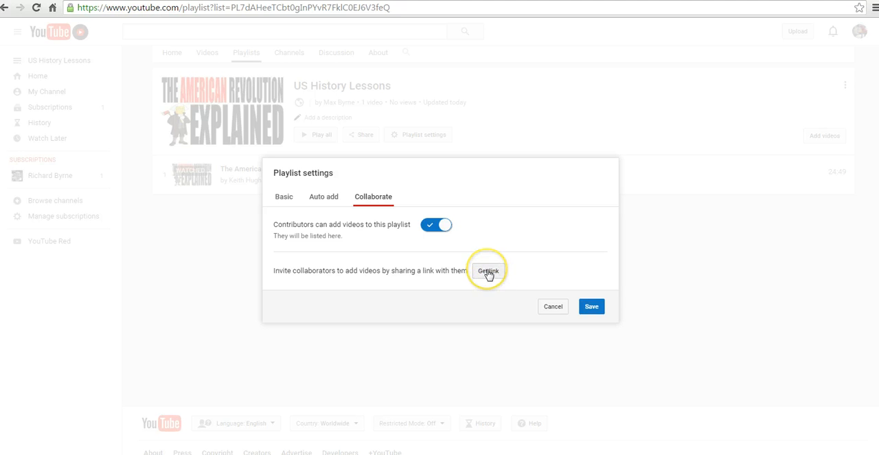
{"action": "left_click", "coordinate": [488, 269]}
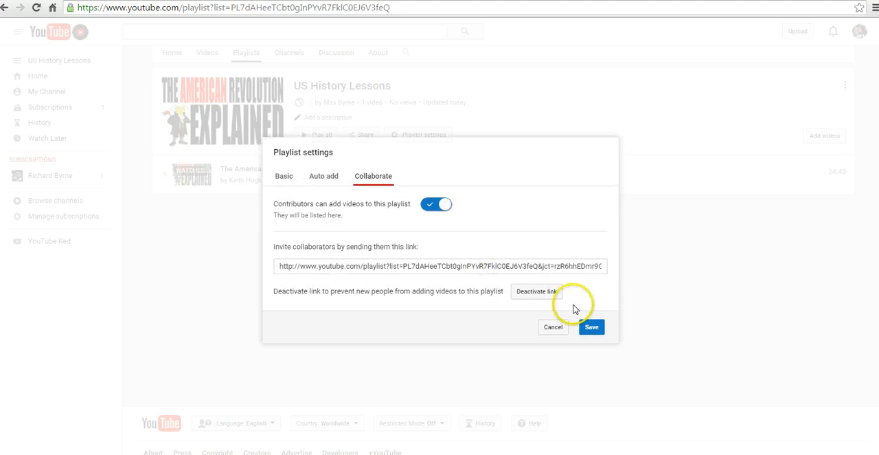
{"action": "left_click", "coordinate": [439, 266]}
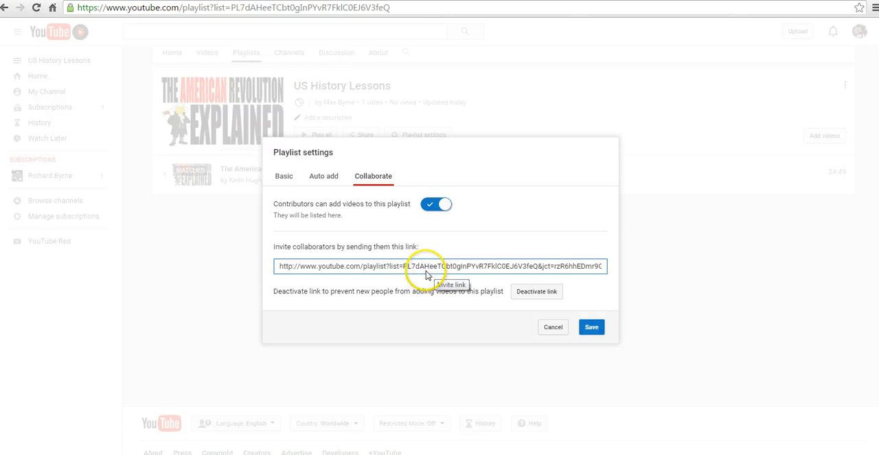
{"action": "mouse_move", "coordinate": [860, 33]}
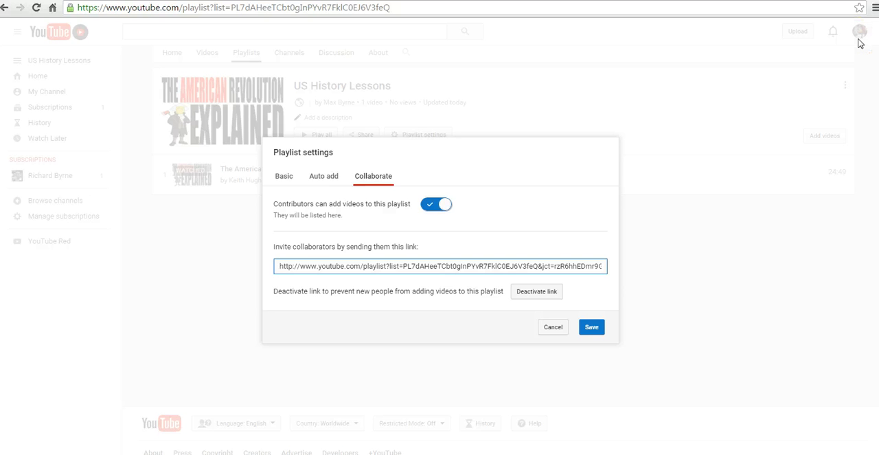
{"action": "mouse_move", "coordinate": [651, 200]}
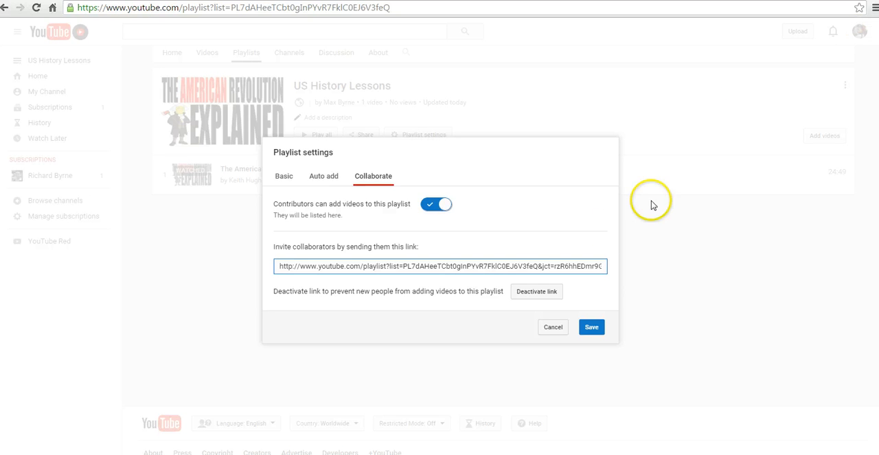
{"action": "mouse_move", "coordinate": [536, 292]}
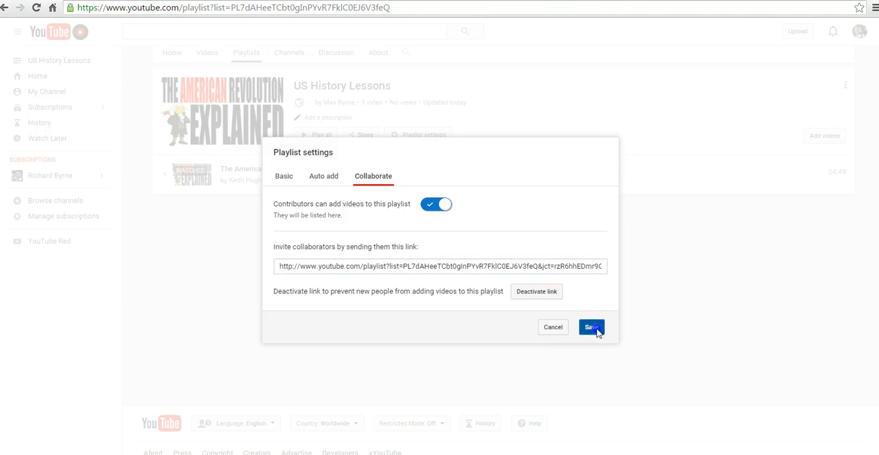
Save the playlist settings with collaboration enabled, returning to the playlist page.
{"action": "left_click", "coordinate": [591, 327]}
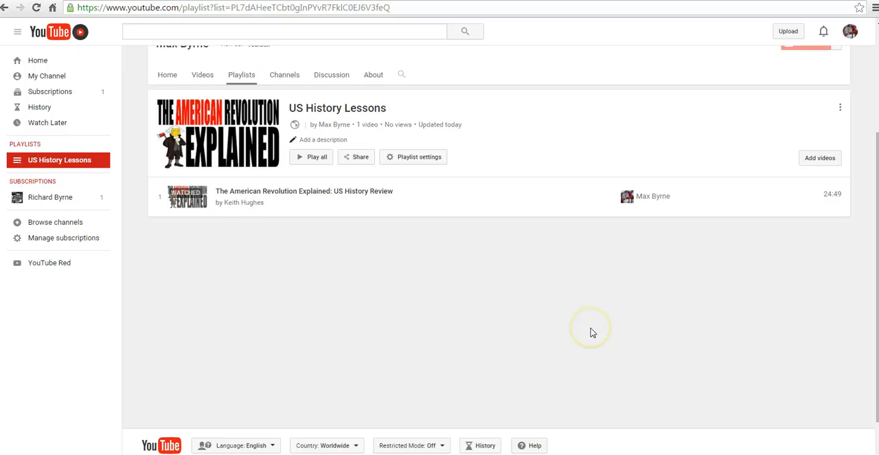